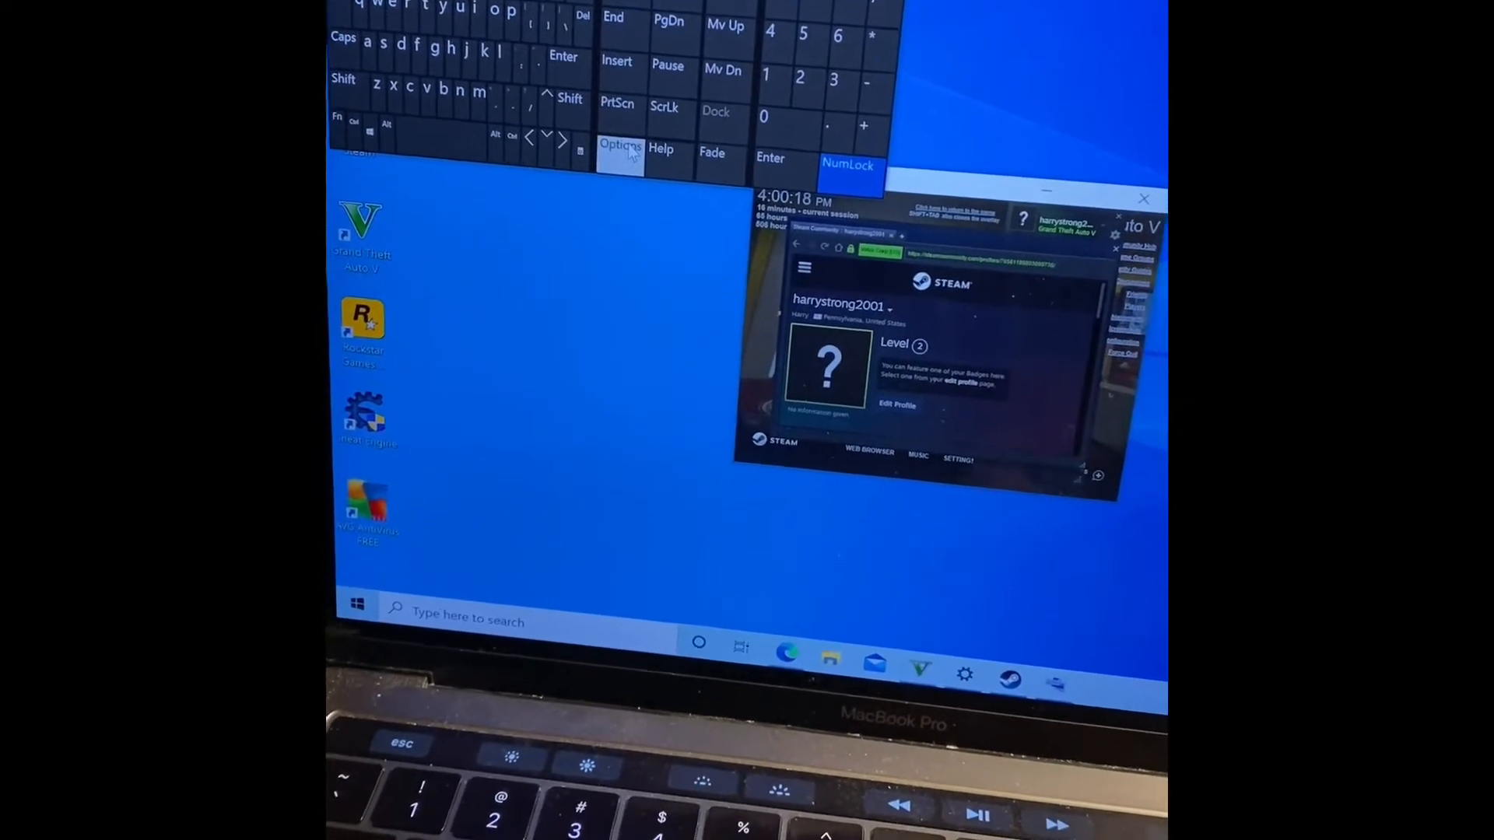
Turn on the On-Screen Keyboard's numeric keypad and reopen its Options dialog
left_click(620, 148)
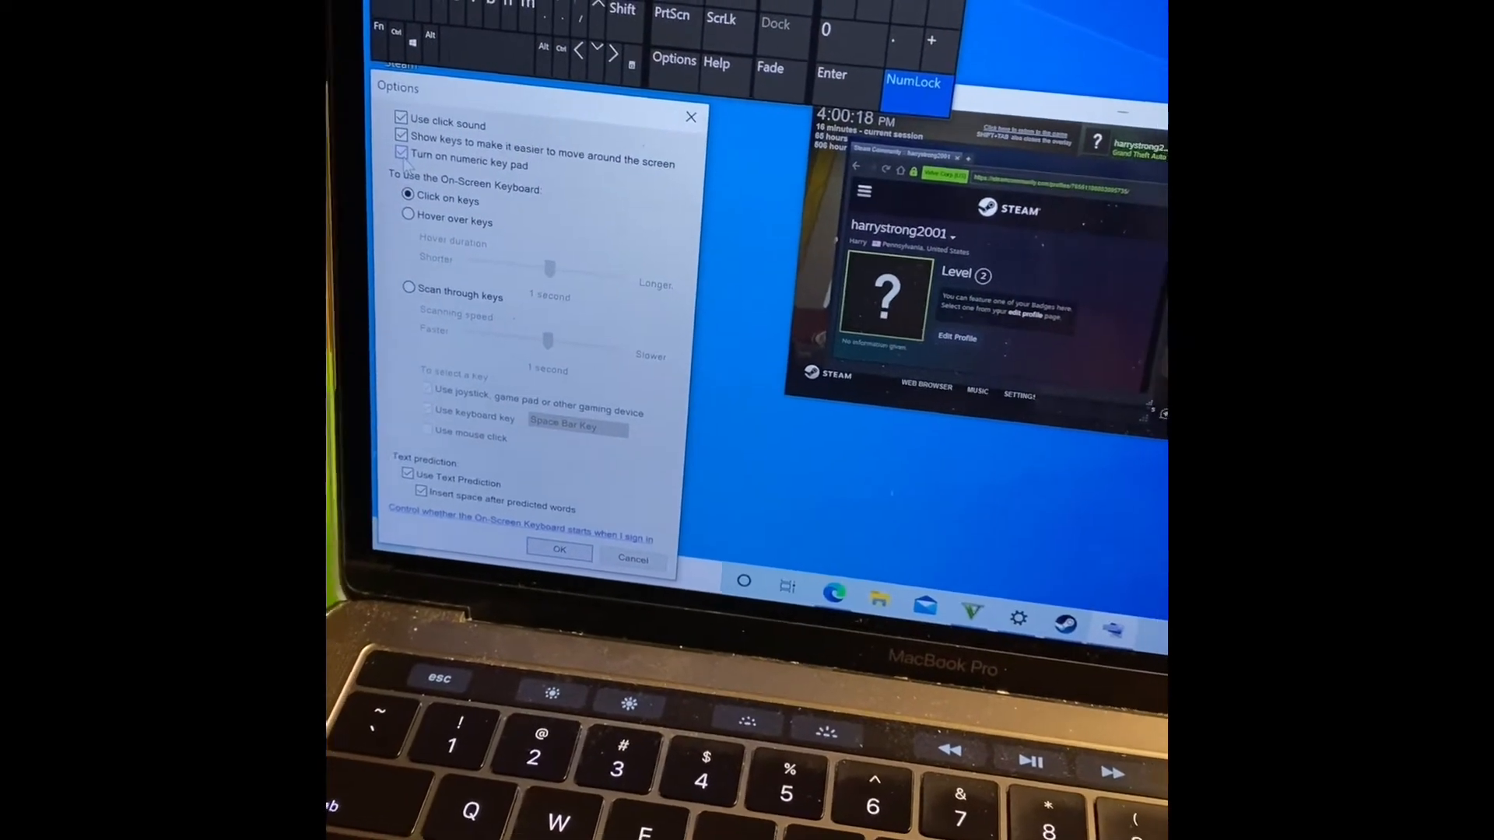
left_click(400, 153)
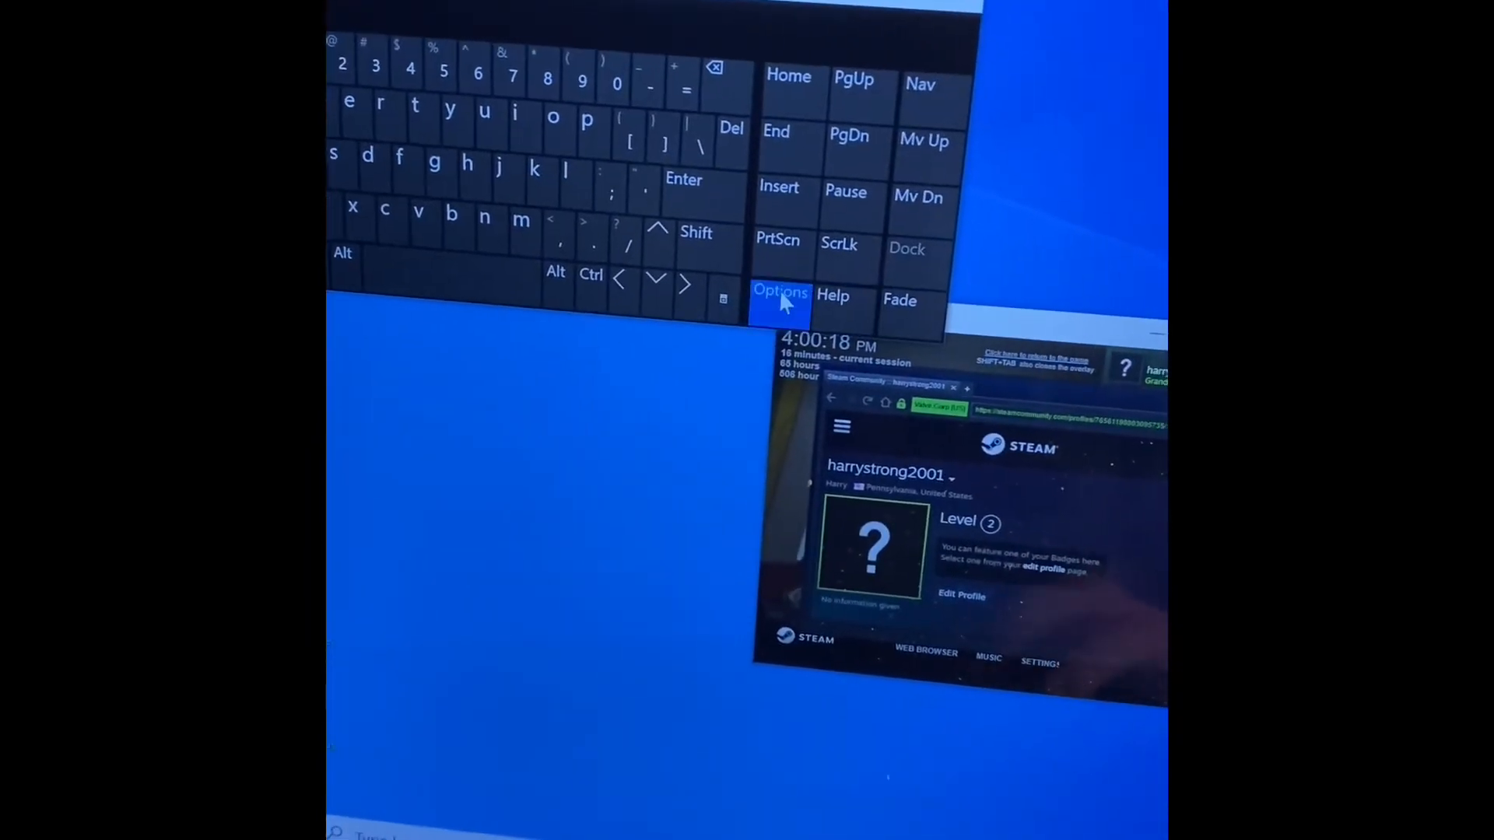
left_click(781, 293)
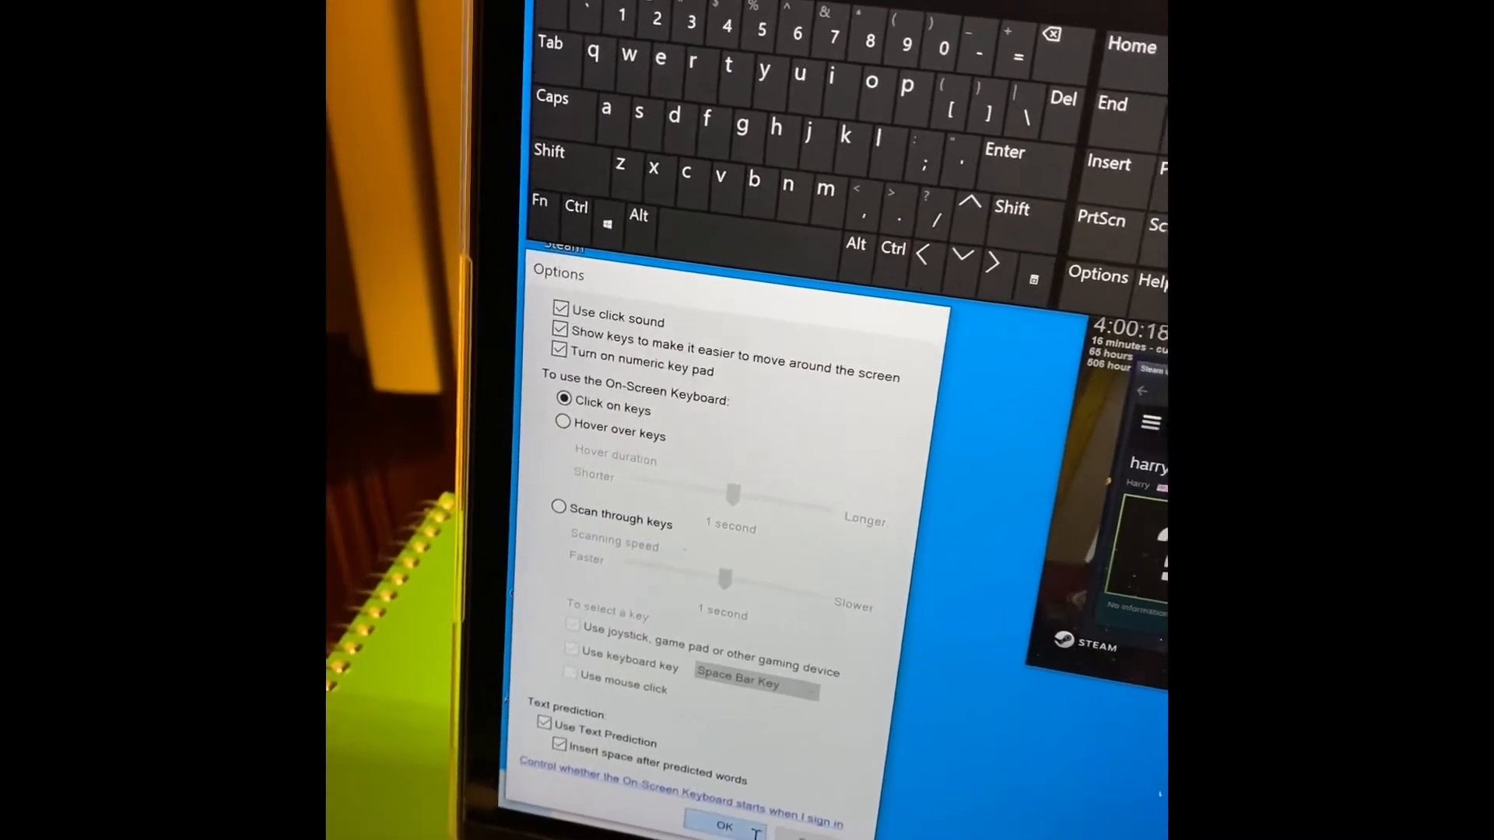
Confirm keyboard settings with numeric keypad on, then open Menu Settings in the GTA V mod menu
left_click(723, 824)
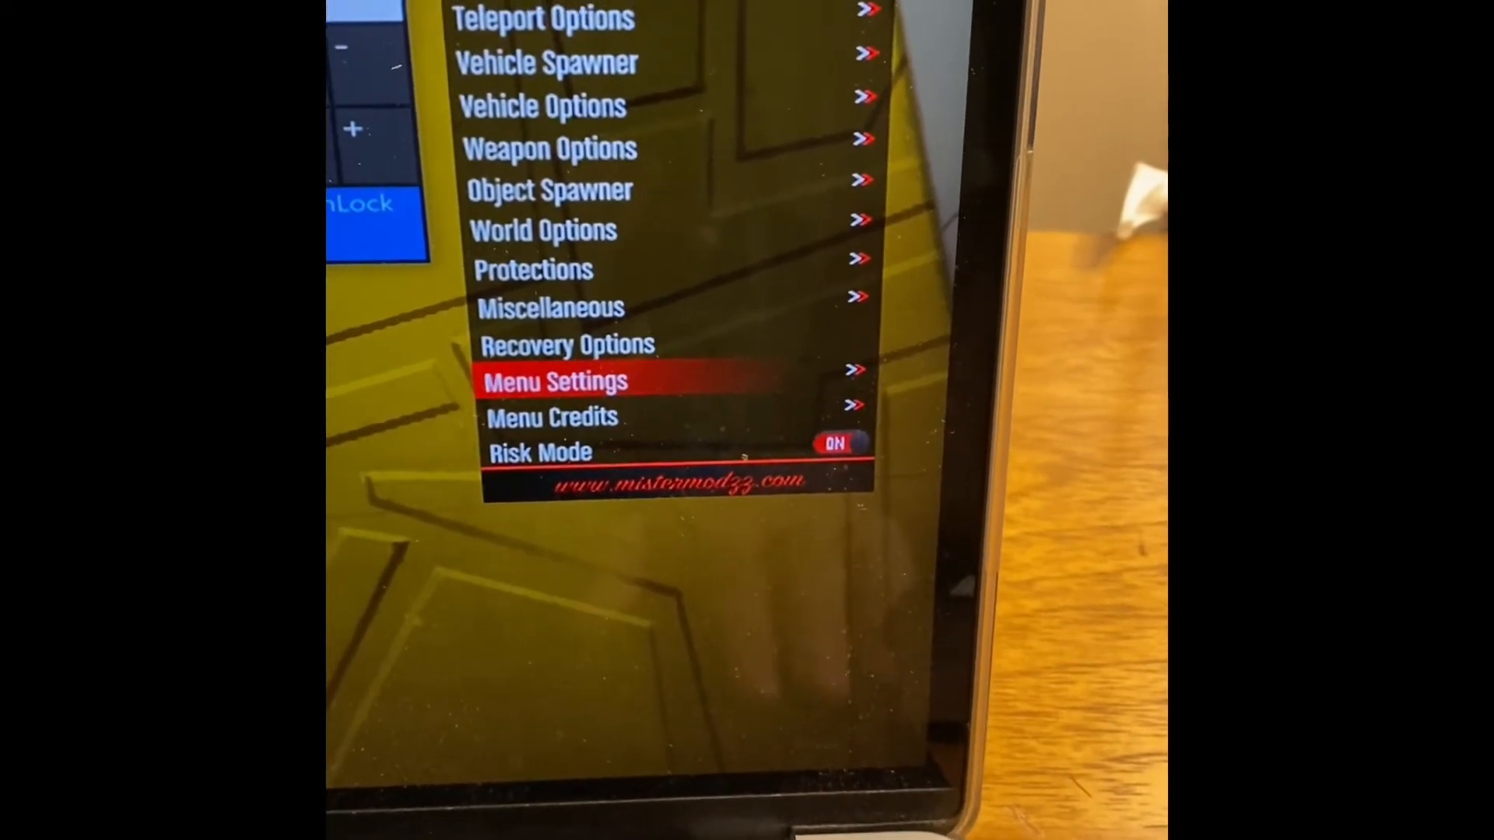
left_click(555, 381)
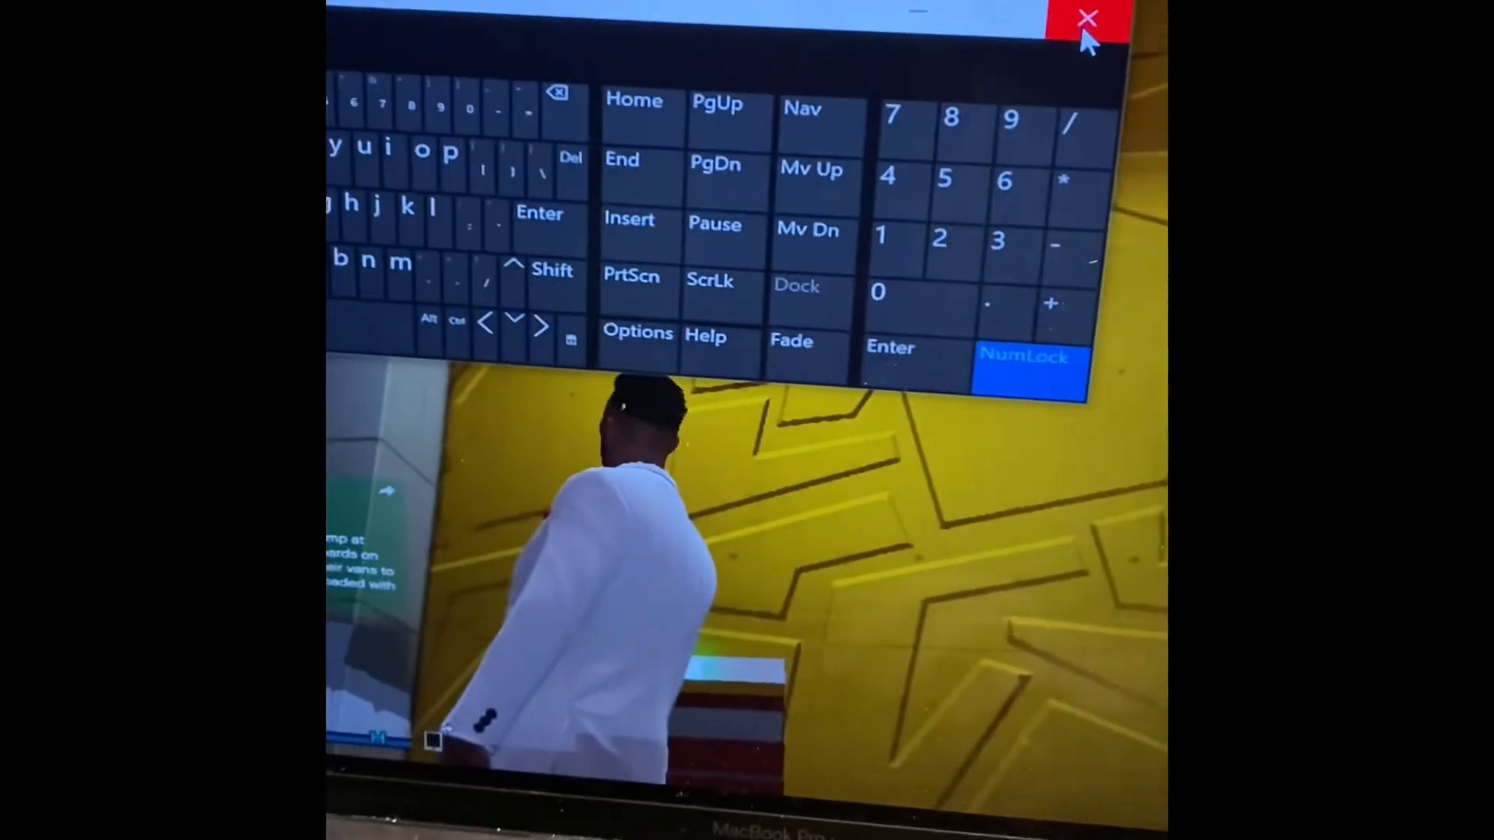
Close GTA V to return to the desktop with the numeric-keypad keyboard open
left_click(1087, 18)
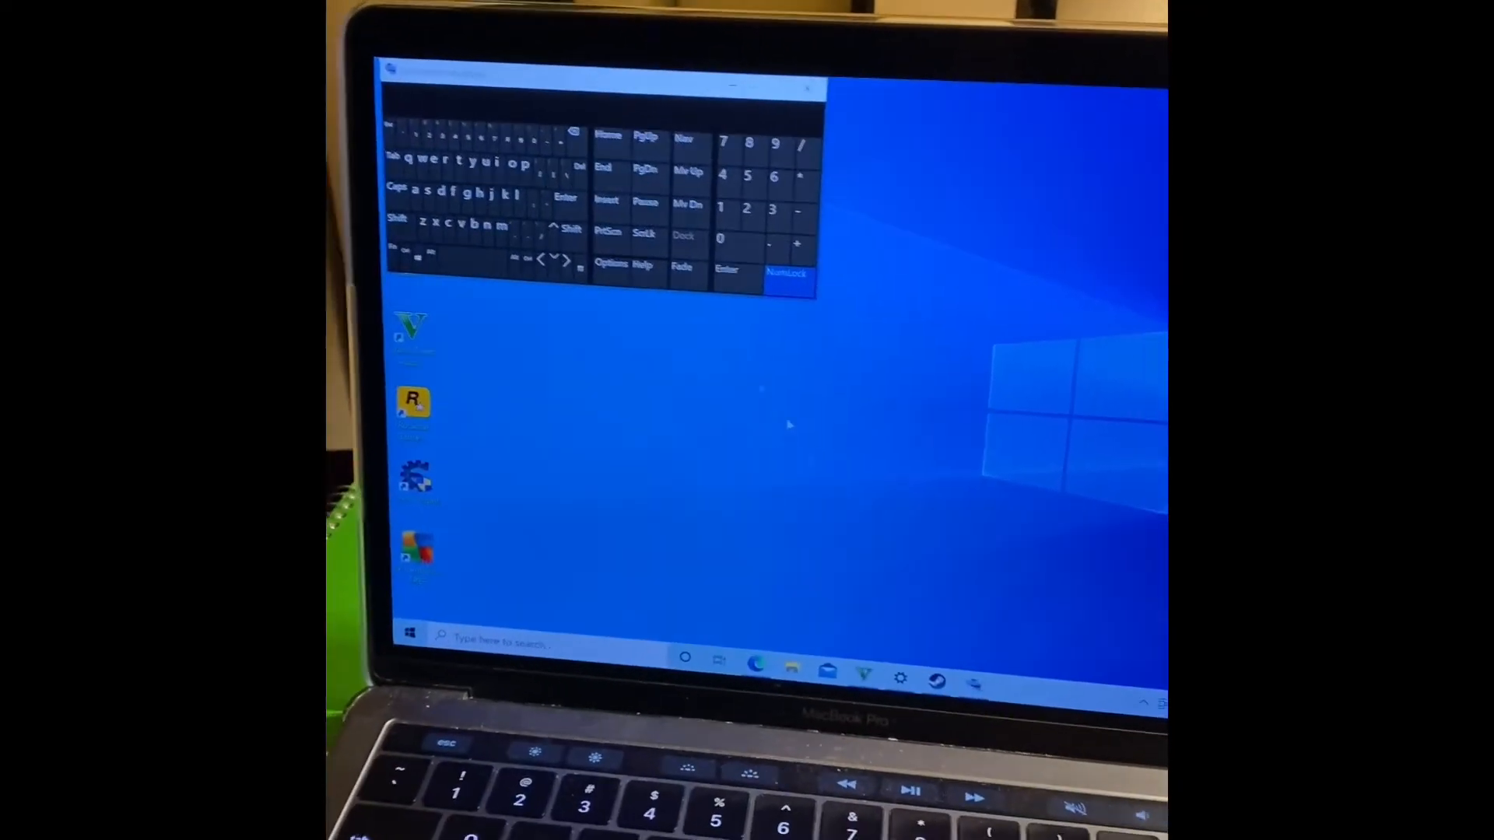